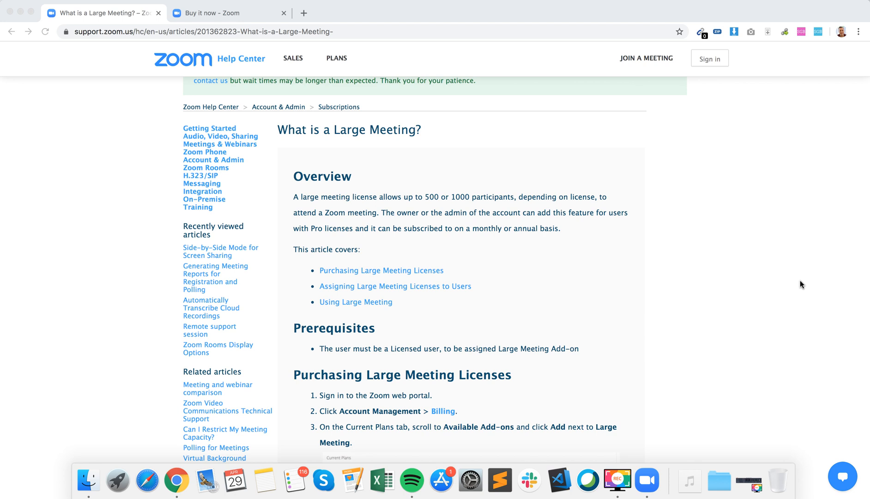
{"action": "mouse_move", "coordinate": [665, 272]}
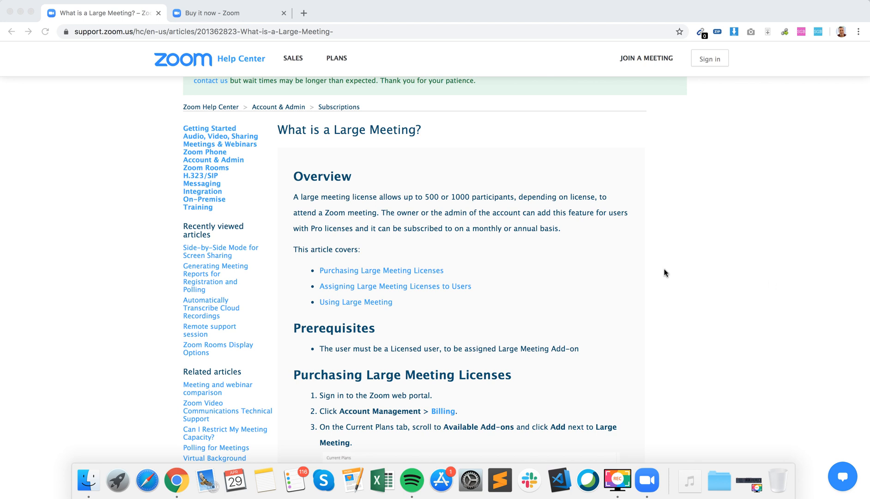
{"action": "mouse_move", "coordinate": [576, 232]}
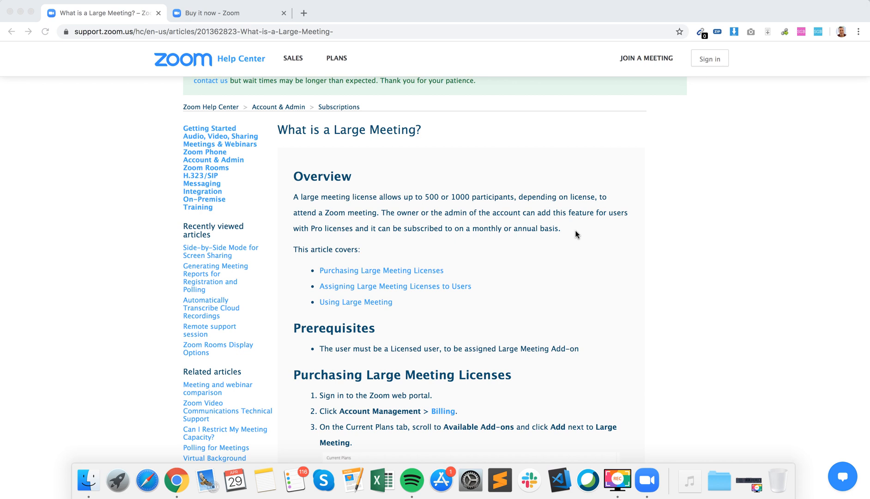
Scroll the billing page to the Available Add-ons where Large Meeting shows 500 Participants at $50 per host.
{"action": "scroll", "scroll_direction": "down", "scroll_amount": 3}
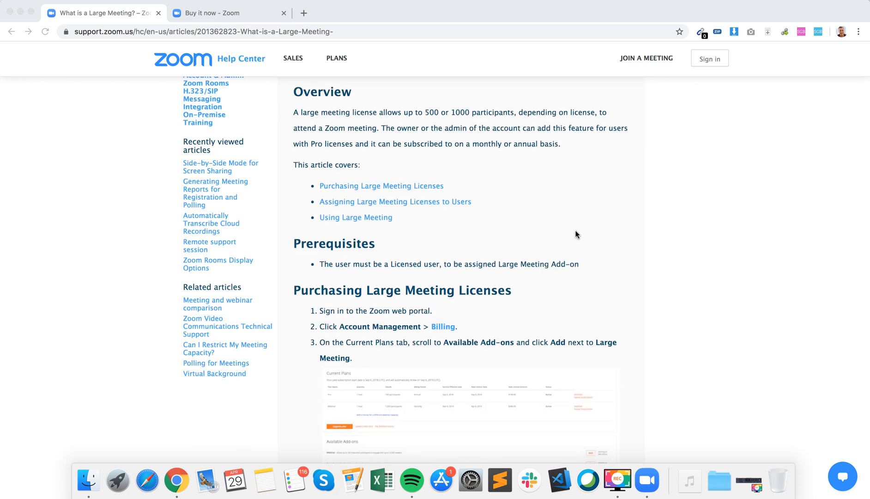
{"action": "scroll", "scroll_direction": "down", "scroll_amount": 3}
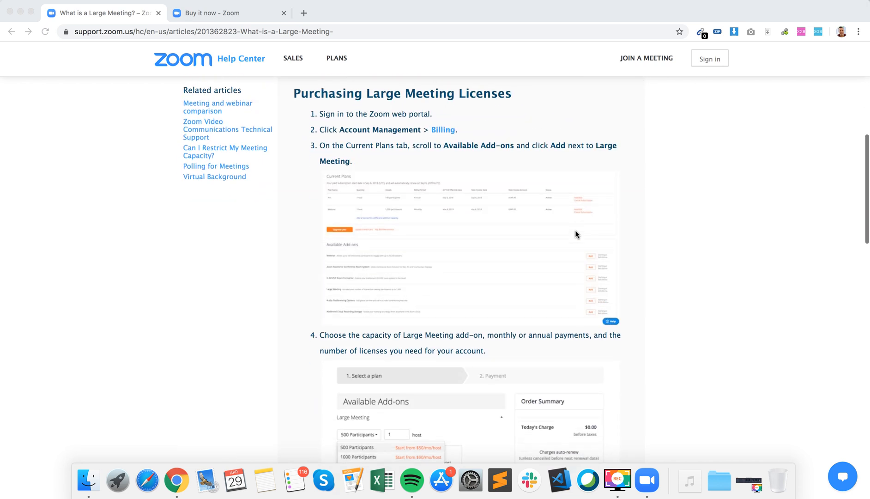
{"action": "scroll", "scroll_direction": "down", "scroll_amount": 3}
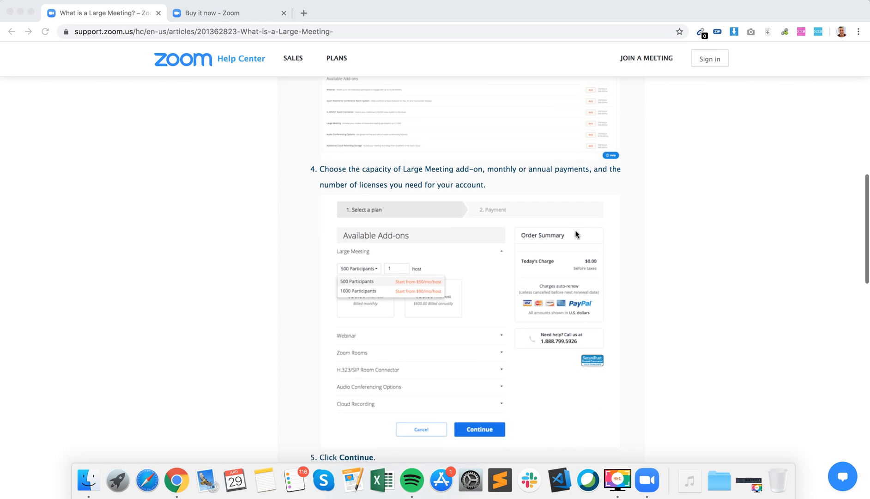
{"action": "scroll", "scroll_direction": "down", "scroll_amount": 3}
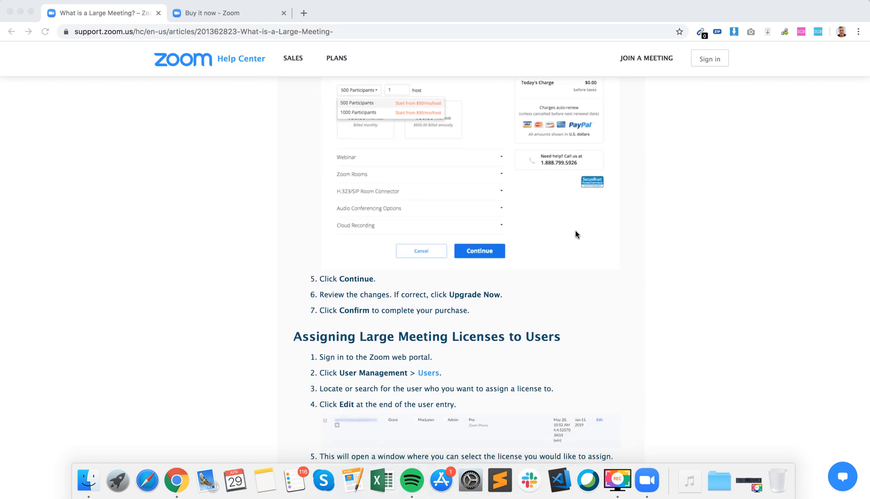
{"action": "scroll", "scroll_direction": "down", "scroll_amount": 3}
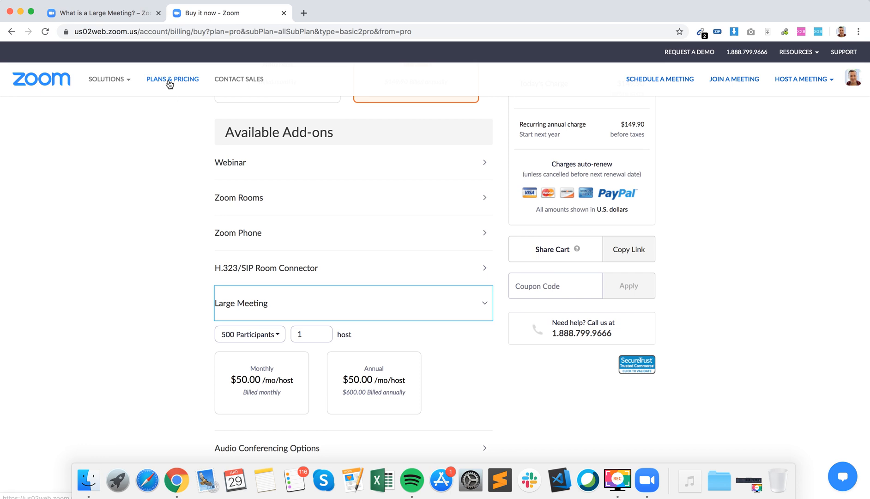
{"action": "scroll", "scroll_direction": "up", "scroll_amount": 3}
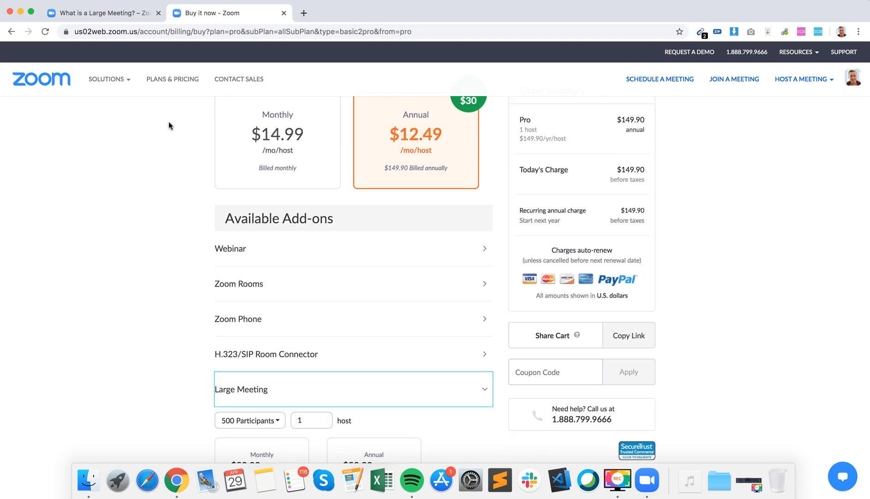
{"action": "scroll", "scroll_direction": "down", "scroll_amount": 3}
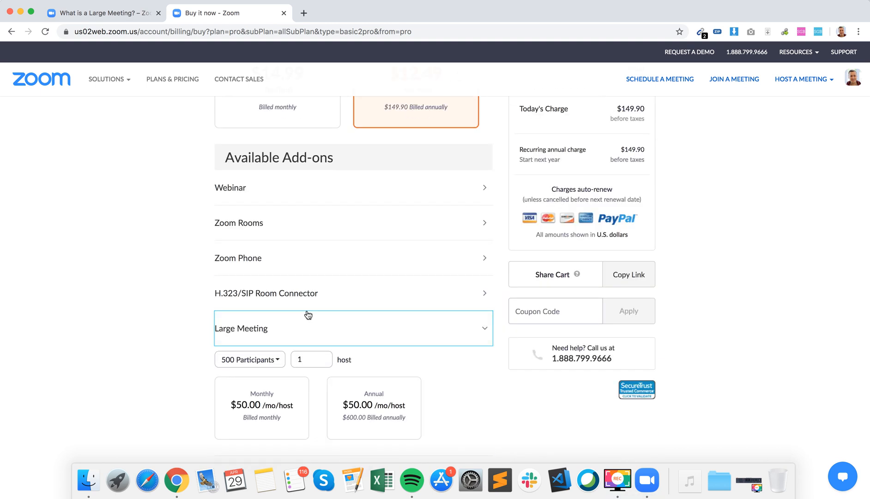
Choose 1000 Participants for Large Meeting and settle the host count at 1, giving $90.00 per month.
{"action": "left_click", "coordinate": [249, 340]}
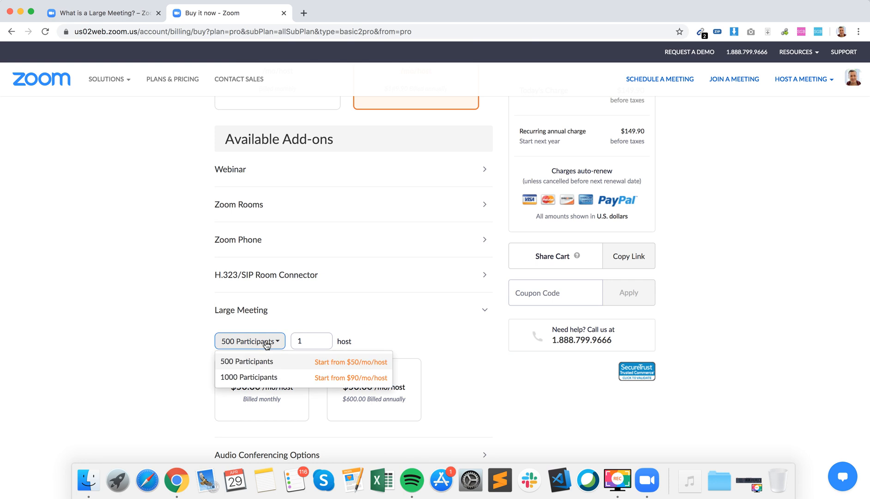
{"action": "left_click", "coordinate": [249, 377]}
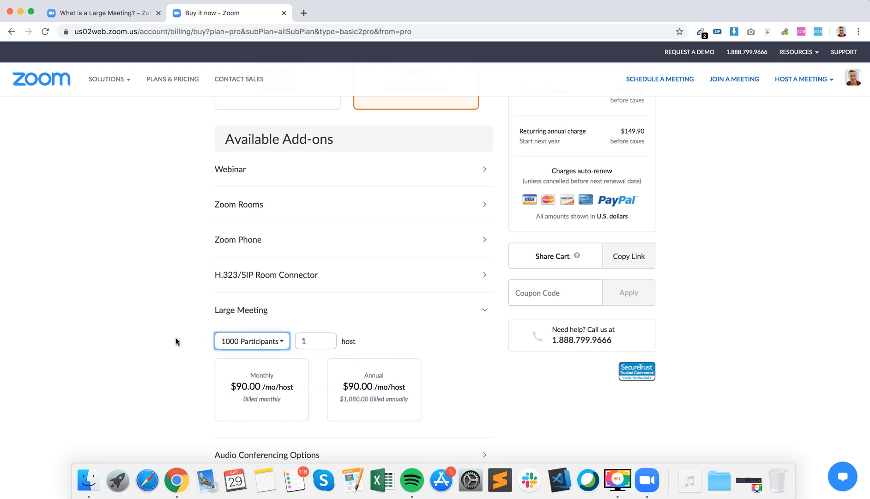
{"action": "scroll", "scroll_direction": "down", "scroll_amount": 3}
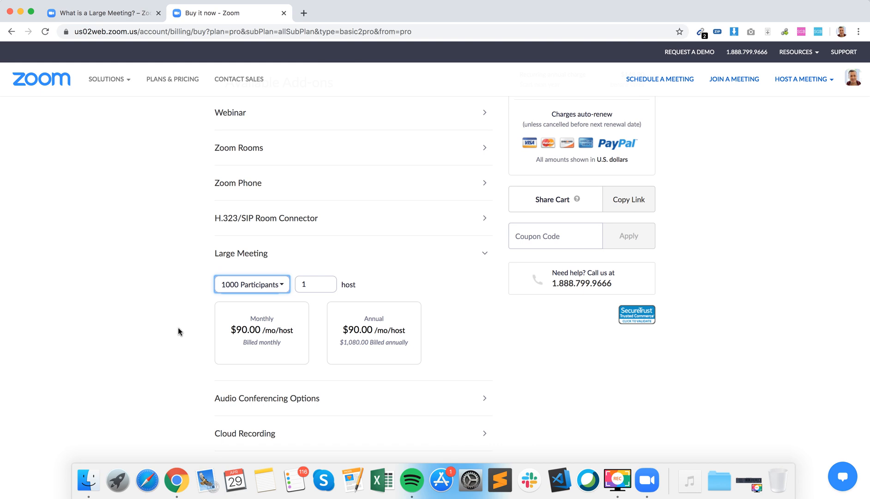
{"action": "mouse_move", "coordinate": [299, 342]}
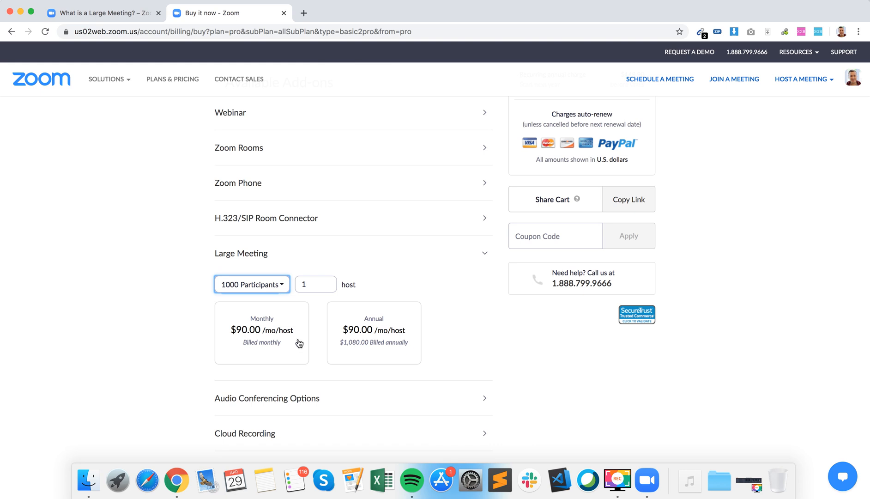
{"action": "mouse_move", "coordinate": [373, 349]}
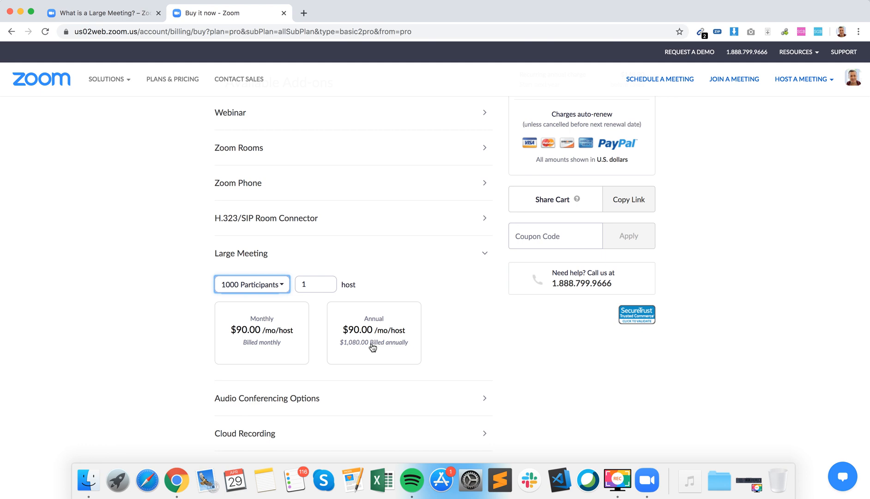
{"action": "mouse_move", "coordinate": [373, 352]}
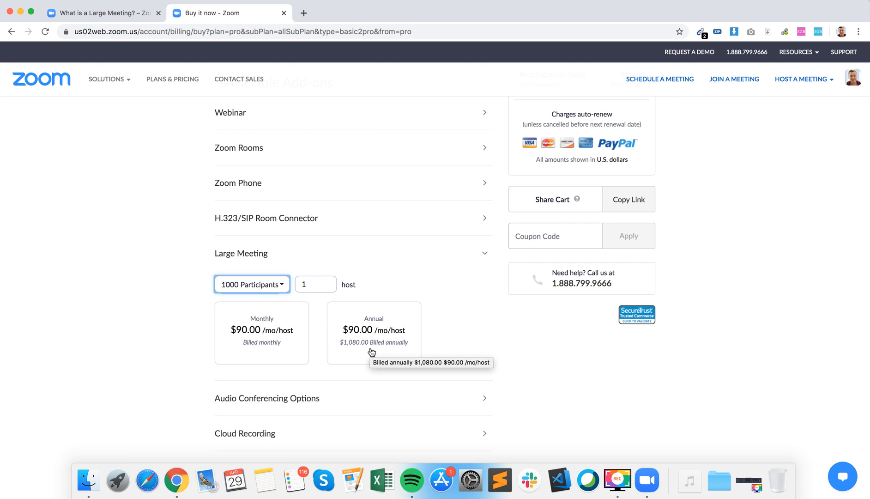
{"action": "mouse_move", "coordinate": [423, 348]}
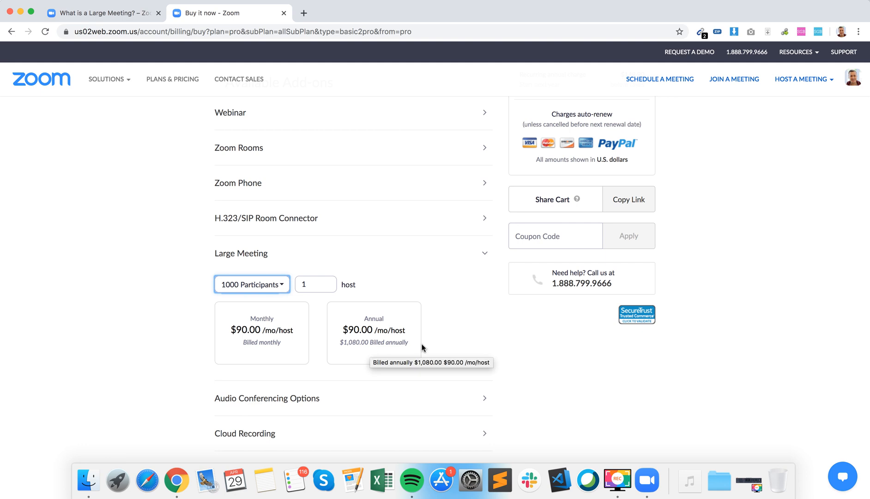
{"action": "mouse_move", "coordinate": [266, 288]}
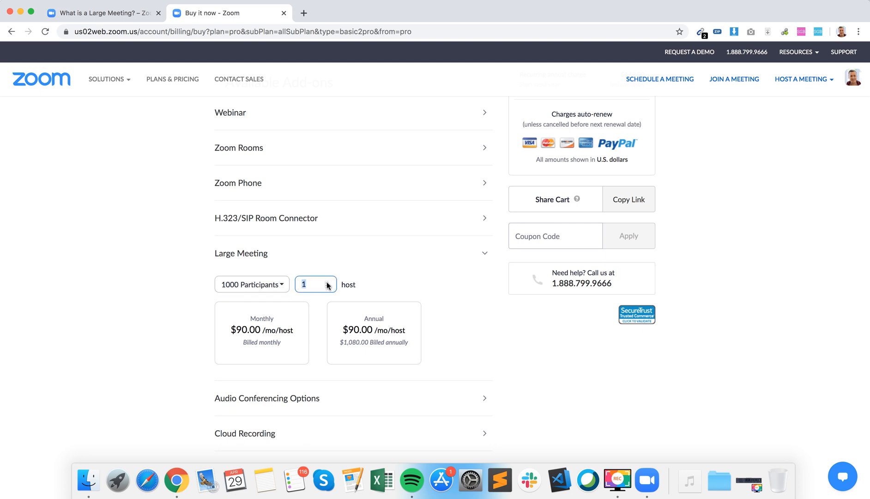
{"action": "left_click", "coordinate": [327, 282]}
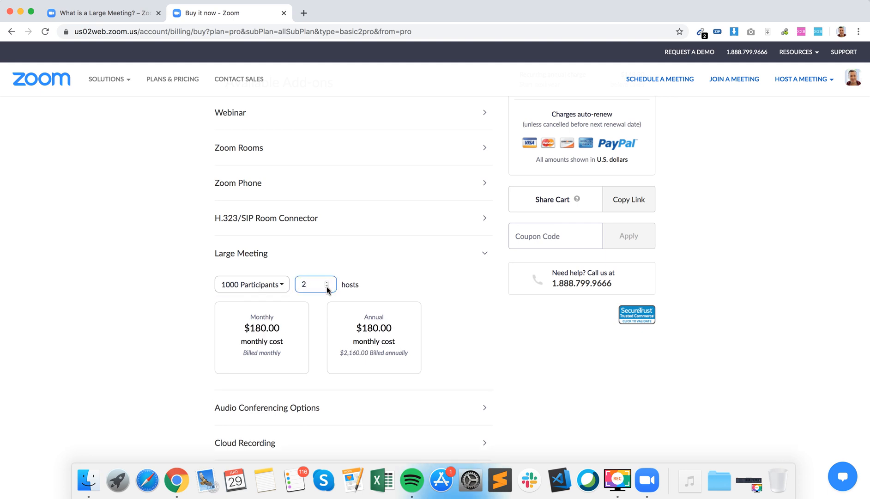
{"action": "left_click", "coordinate": [327, 282]}
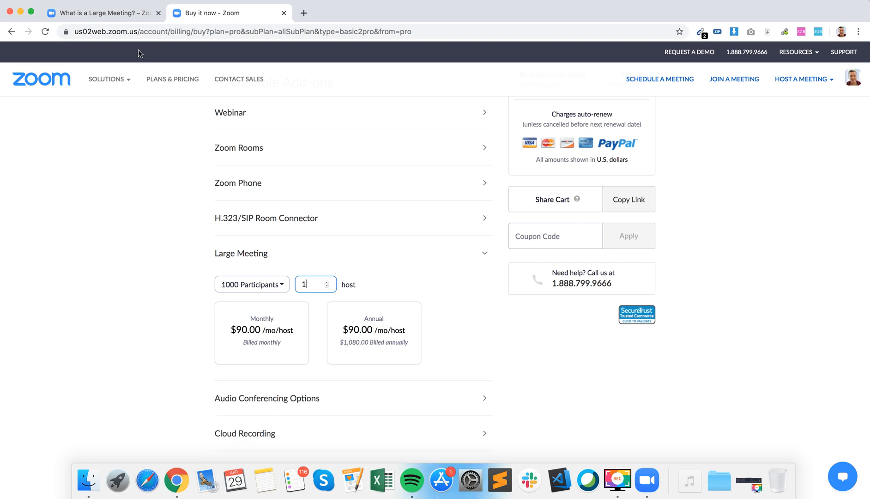
Return to the 'What is a Large Meeting?' article and scroll to its Using Large Meeting section.
{"action": "left_click", "coordinate": [103, 13]}
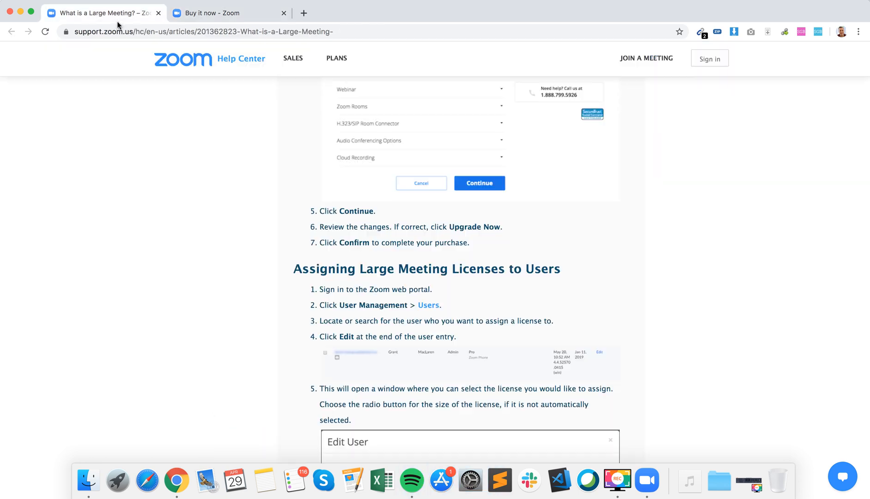
{"action": "scroll", "scroll_direction": "down", "scroll_amount": 3}
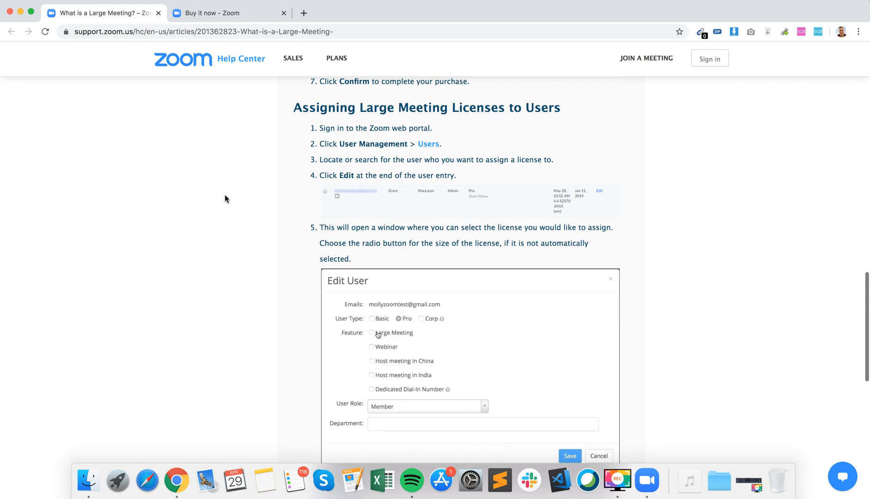
{"action": "scroll", "scroll_direction": "down", "scroll_amount": 3}
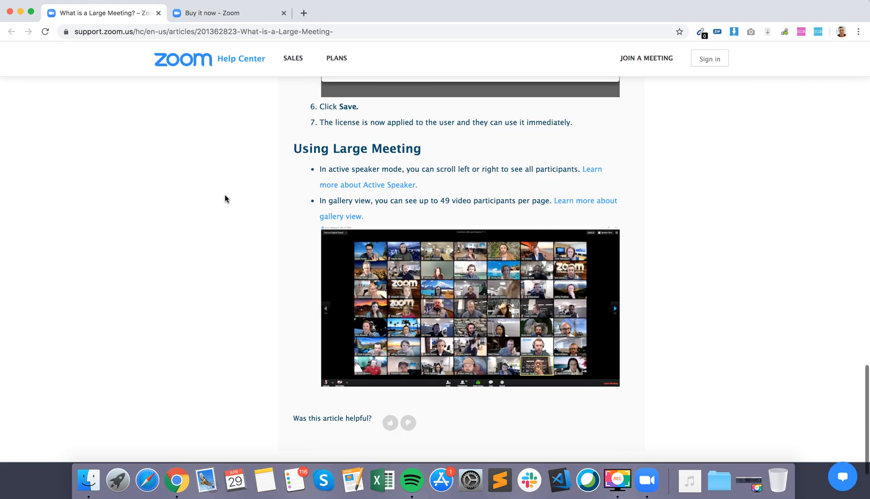
{"action": "mouse_move", "coordinate": [588, 279]}
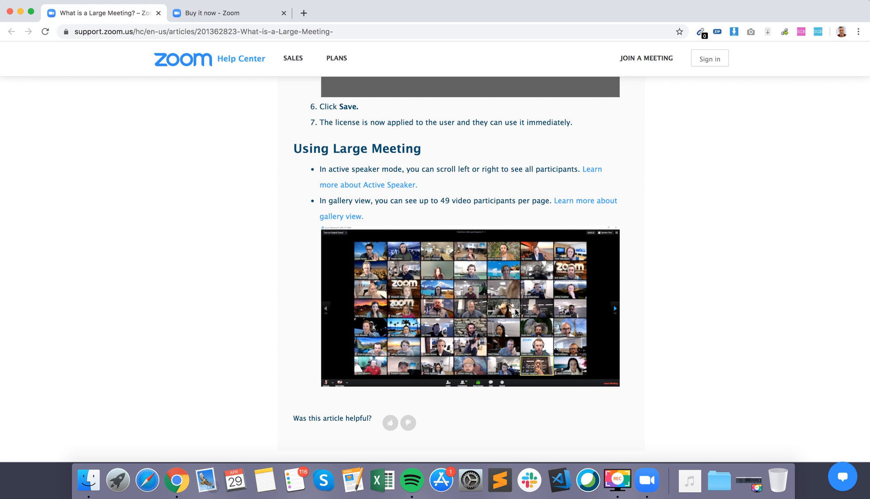
{"action": "mouse_move", "coordinate": [604, 292]}
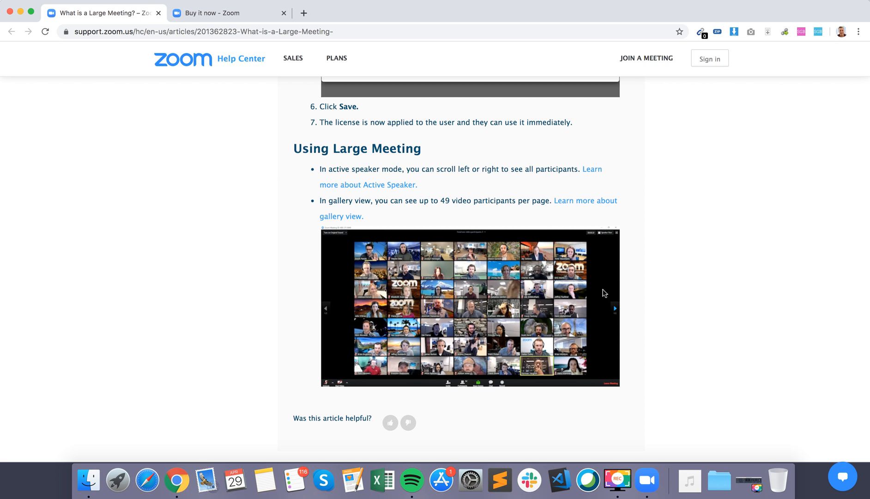
{"action": "mouse_move", "coordinate": [649, 274]}
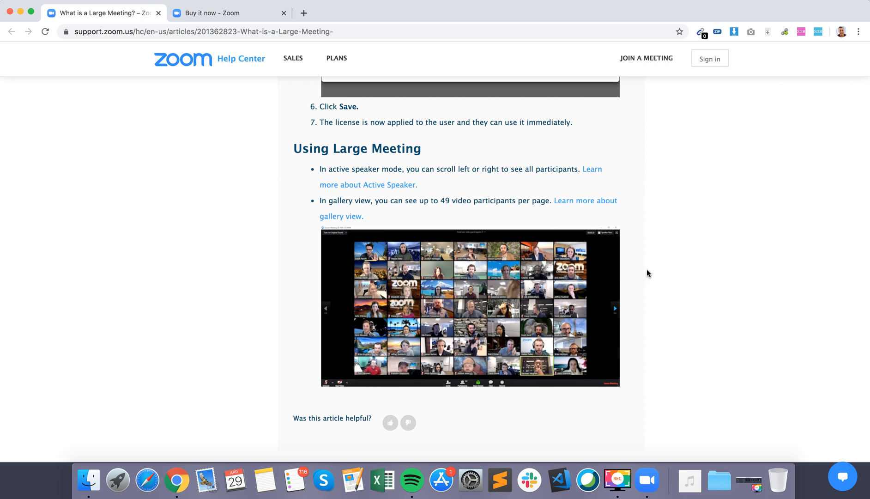